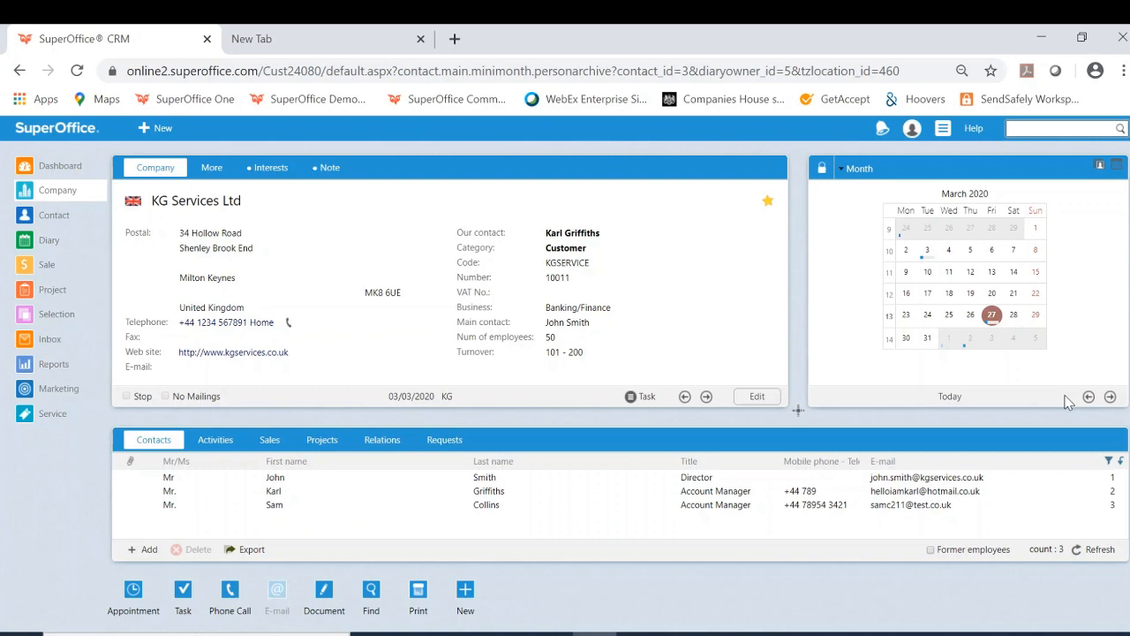
mouse_move(848, 438)
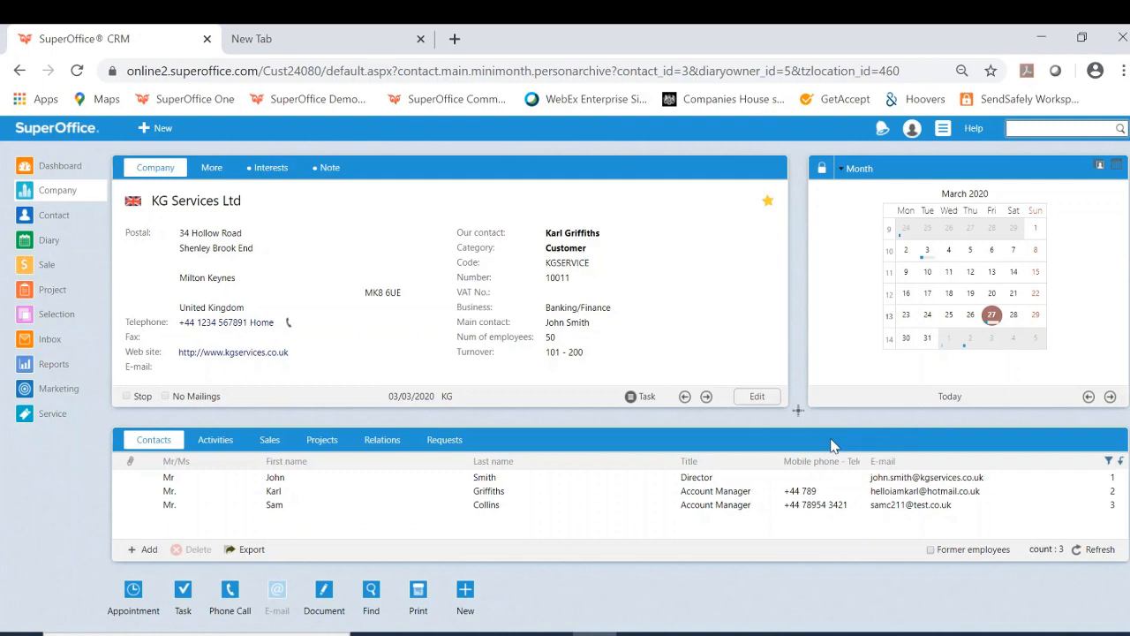
mouse_move(873, 309)
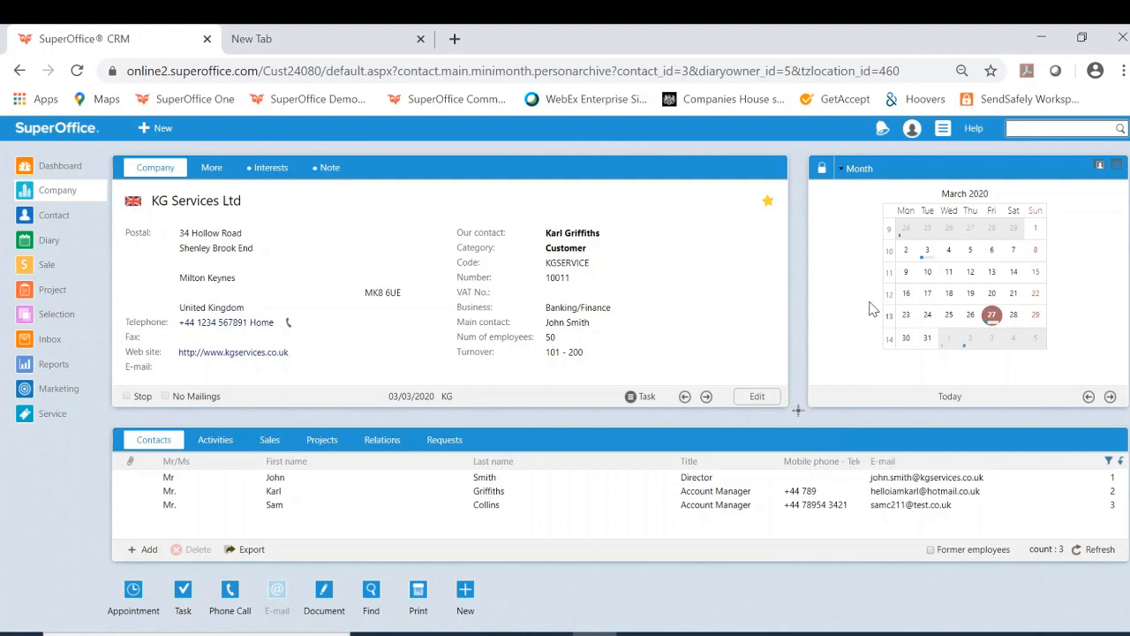
mouse_move(869, 304)
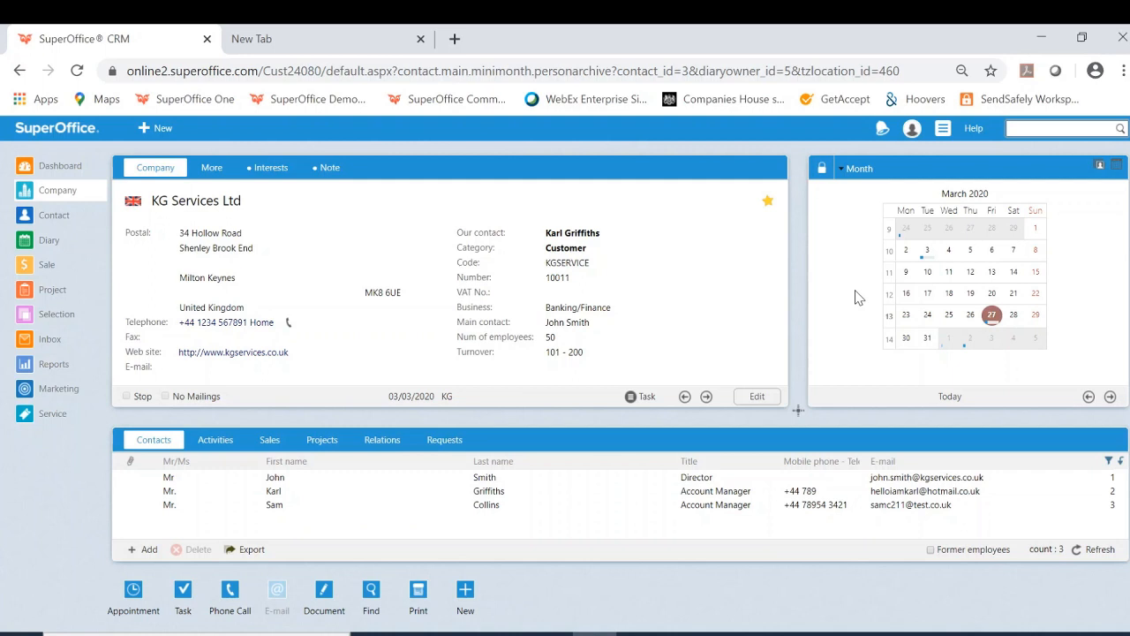
mouse_move(848, 296)
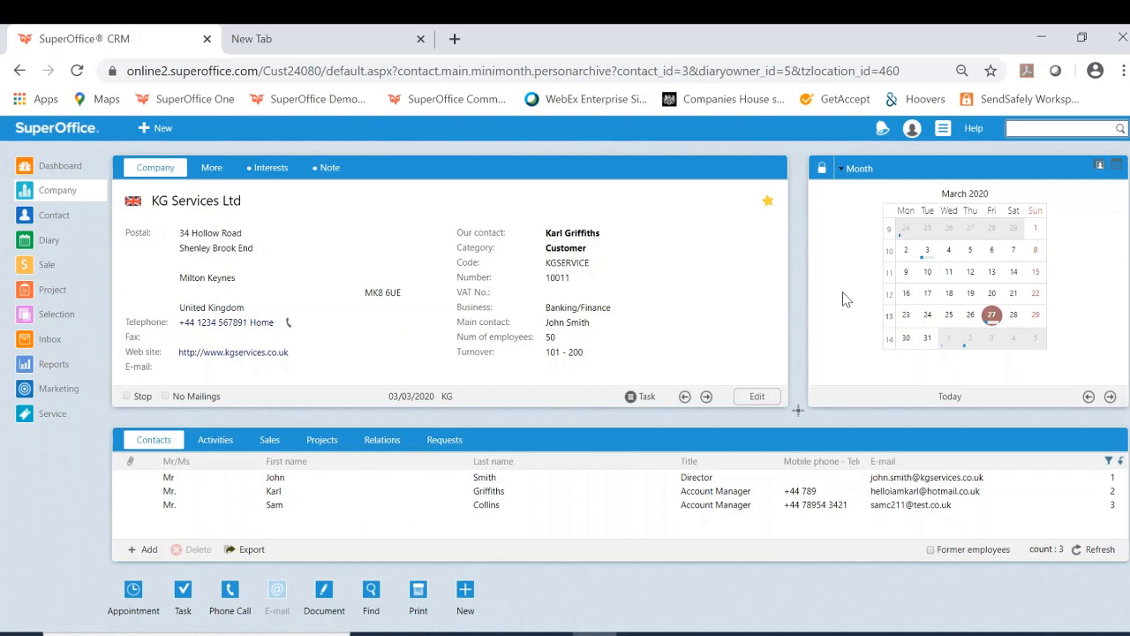
mouse_move(858, 298)
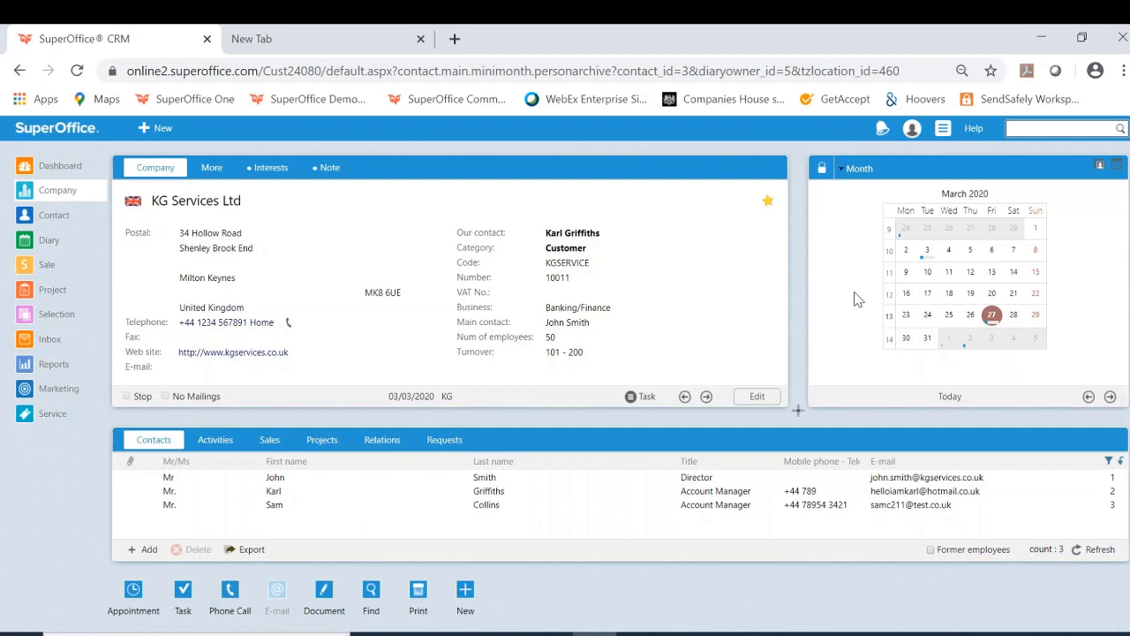
mouse_move(821, 314)
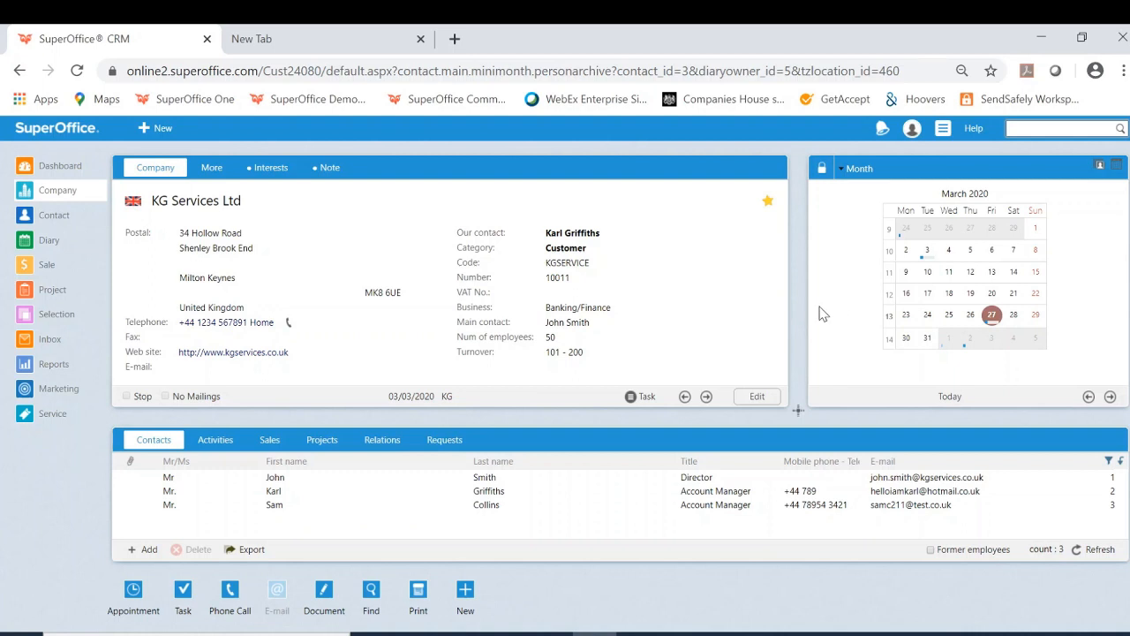
mouse_move(539, 277)
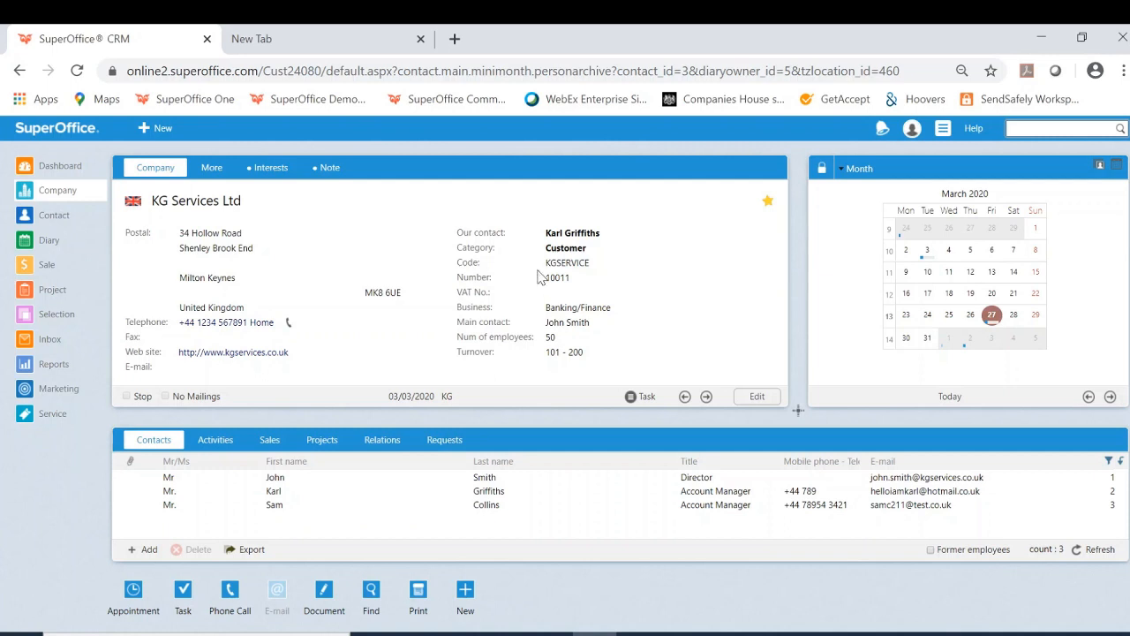
mouse_move(904, 274)
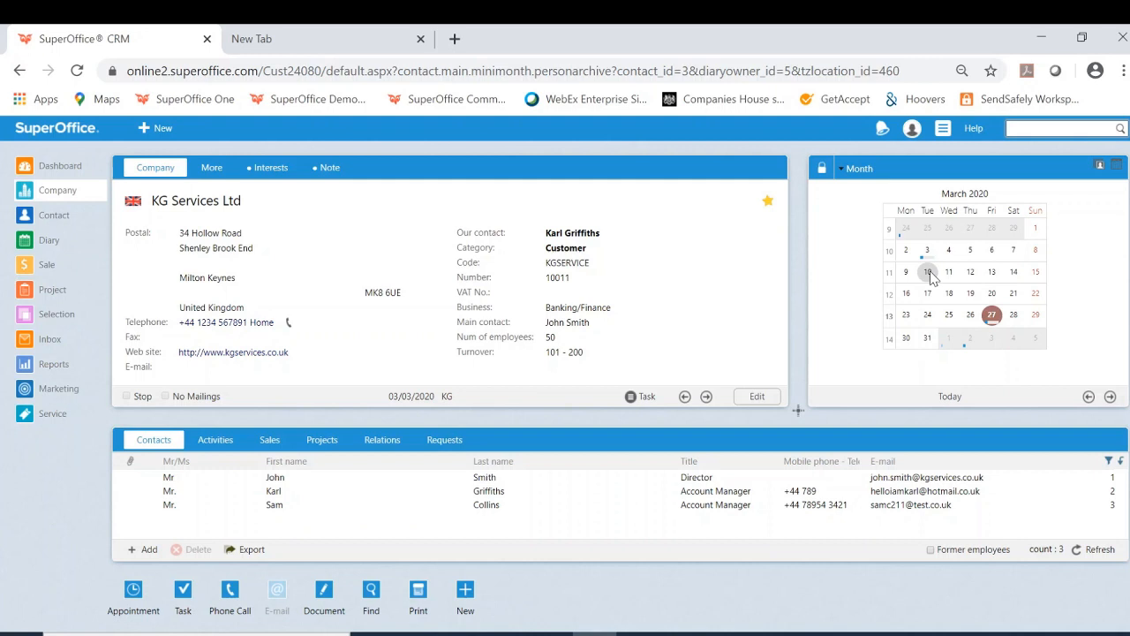
mouse_move(993, 272)
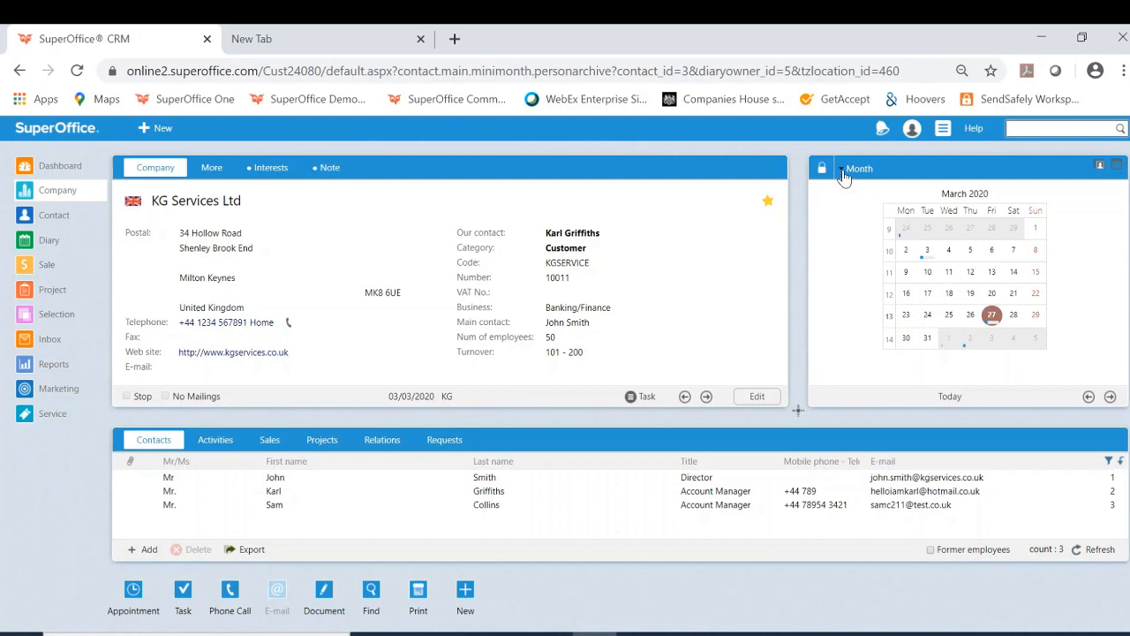
- Show the list of available mini card views from the Month panel title
click(859, 167)
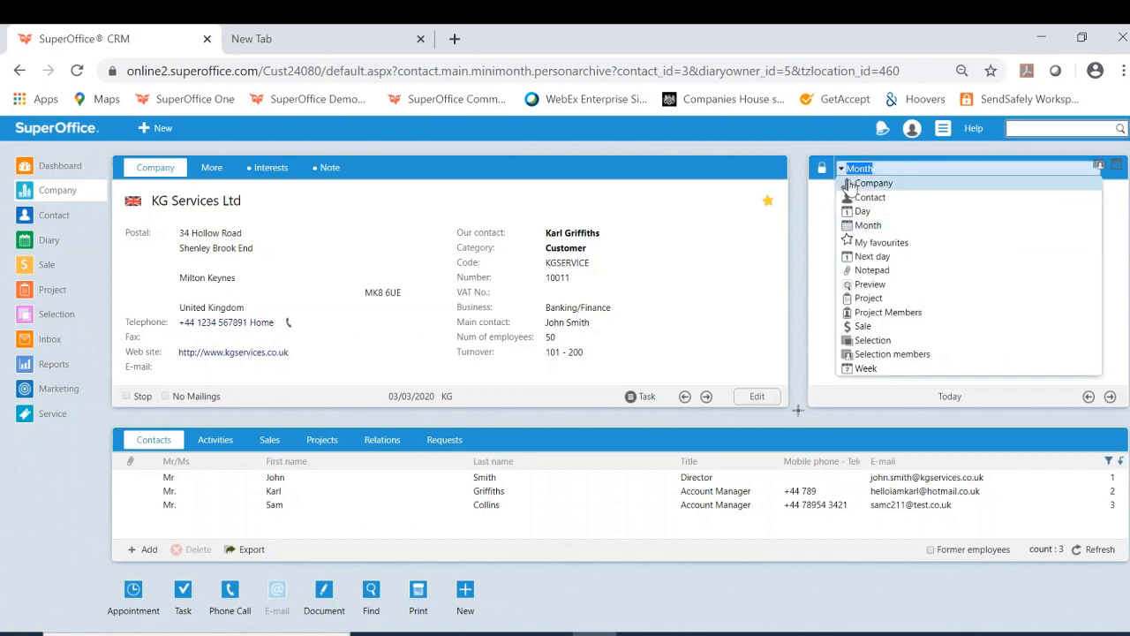
mouse_move(880, 275)
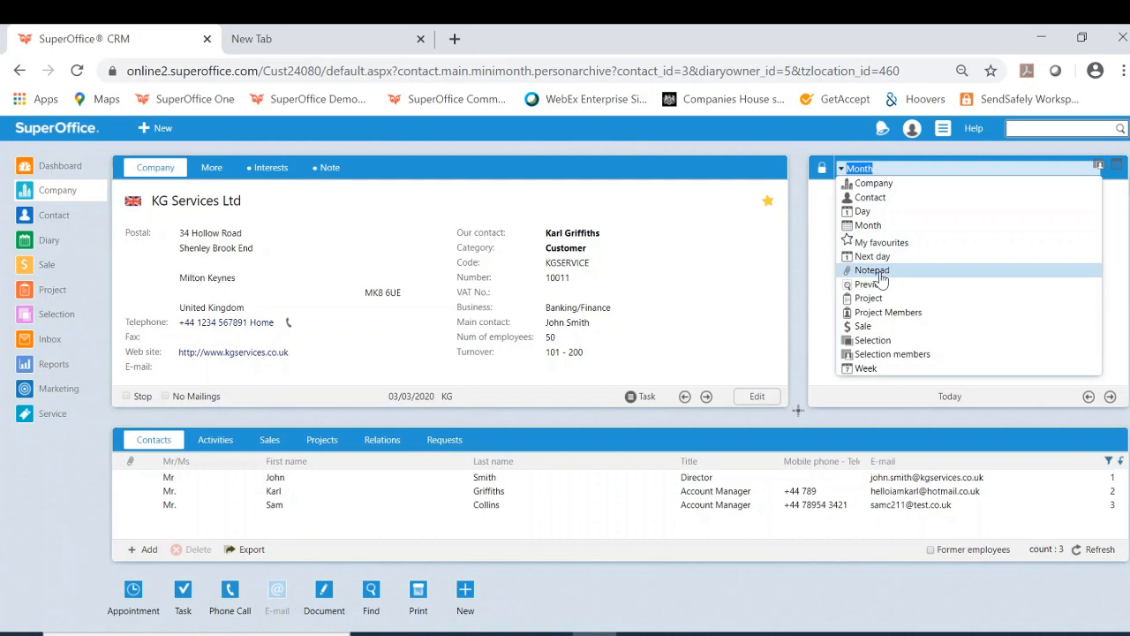
mouse_move(887, 312)
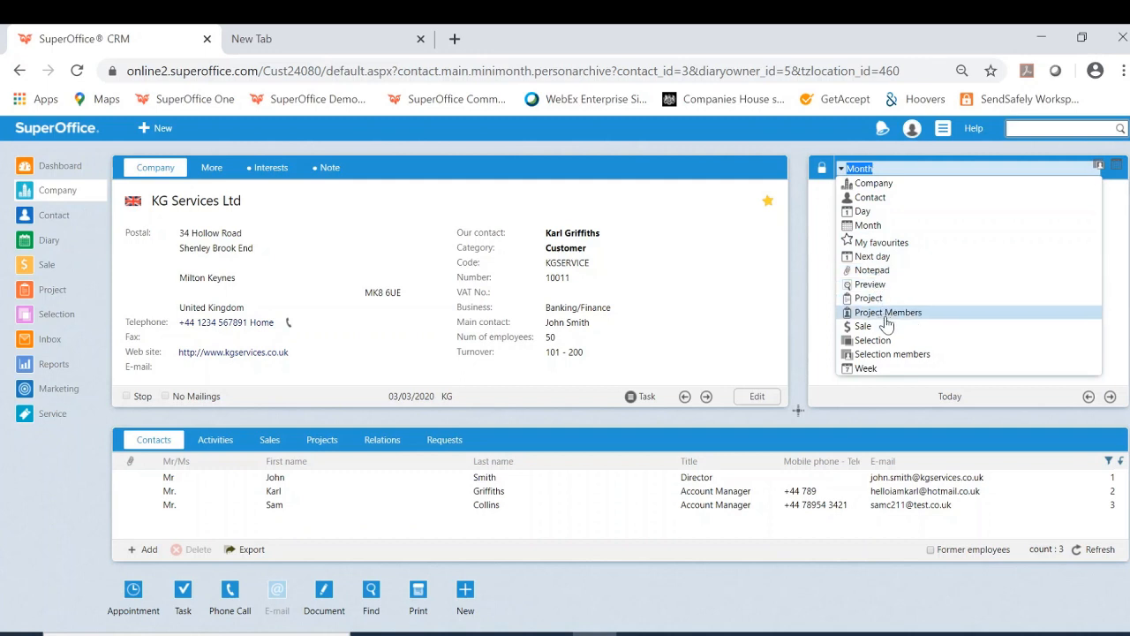
mouse_move(890, 343)
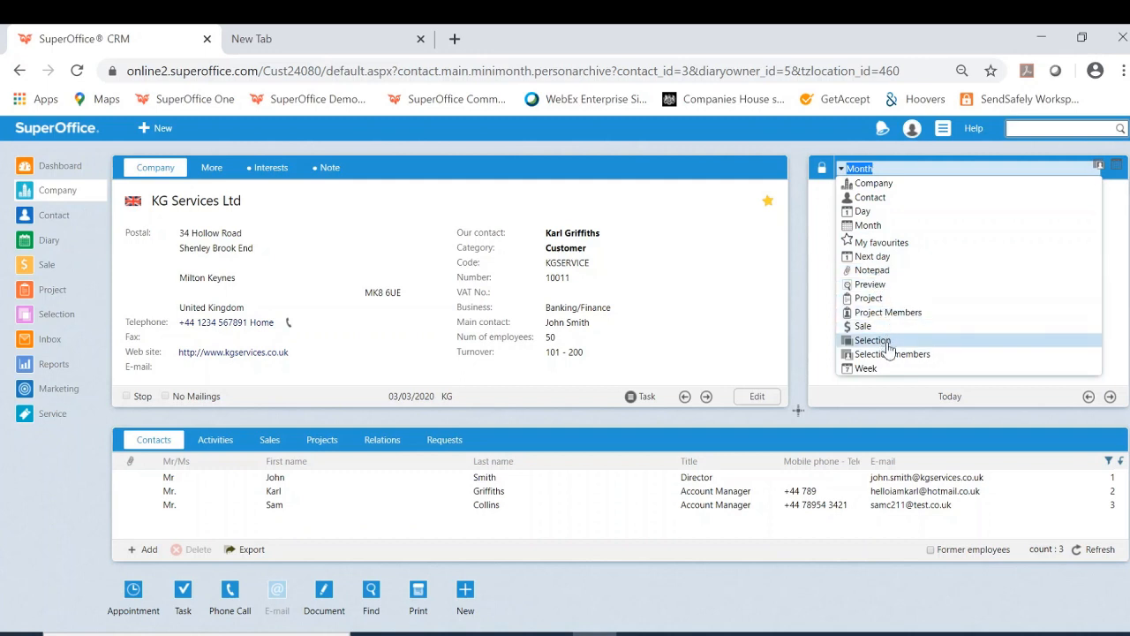
mouse_move(874, 270)
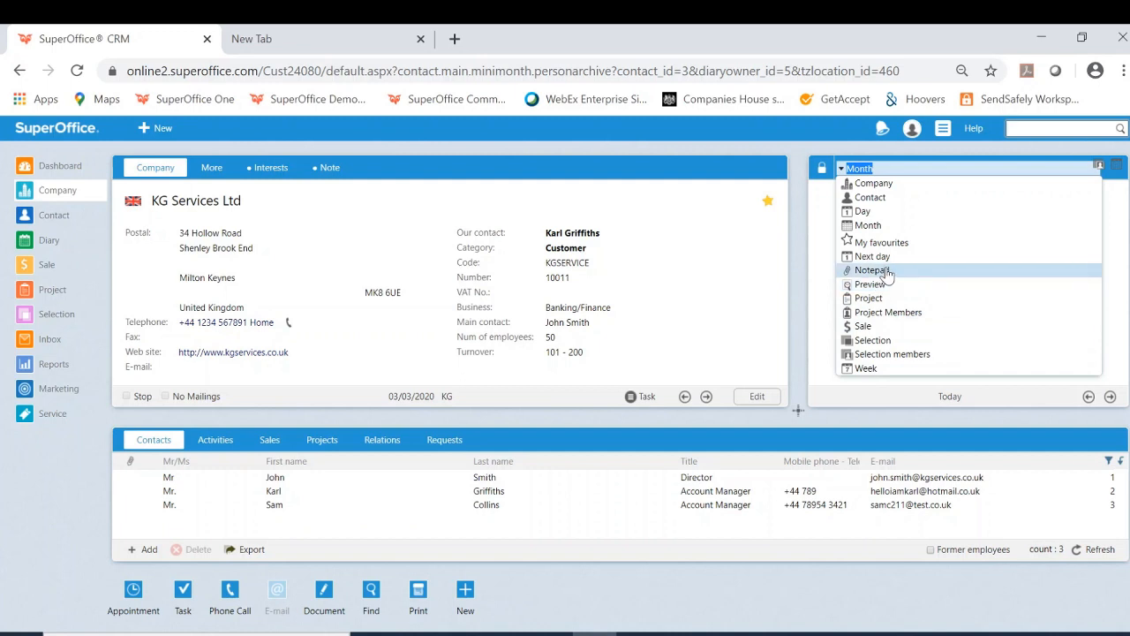
mouse_move(873, 257)
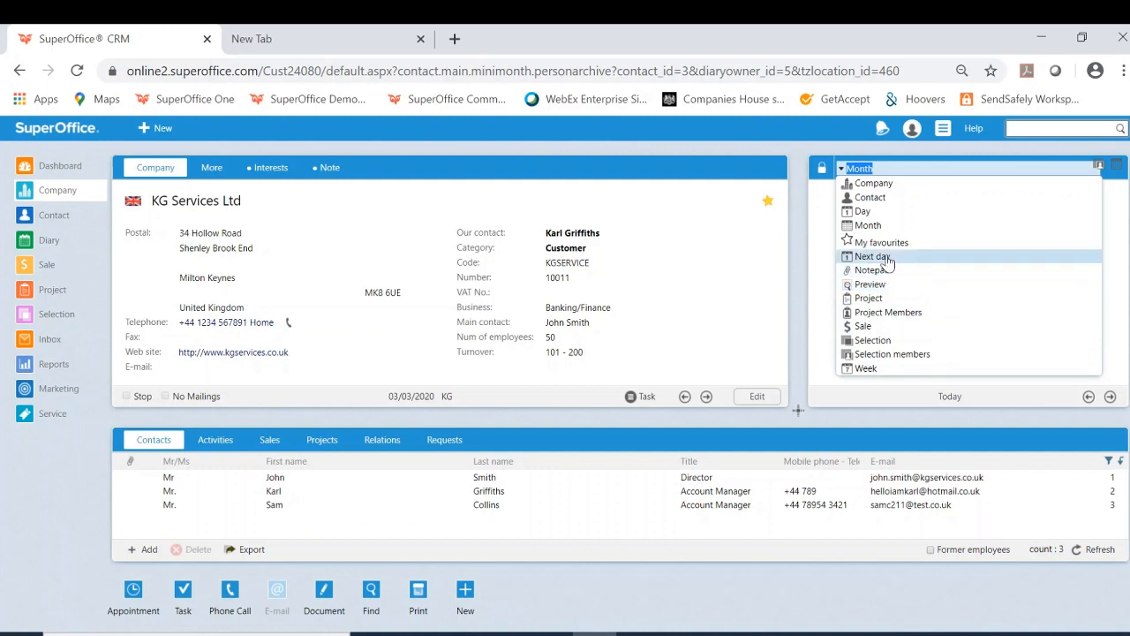
mouse_move(880, 242)
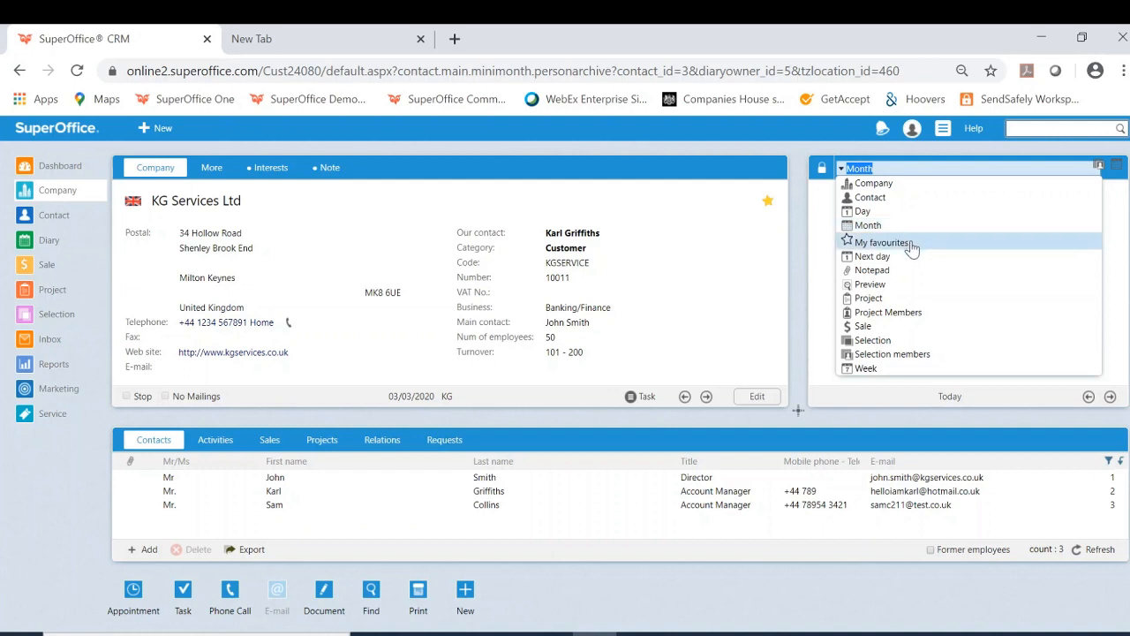
mouse_move(912, 256)
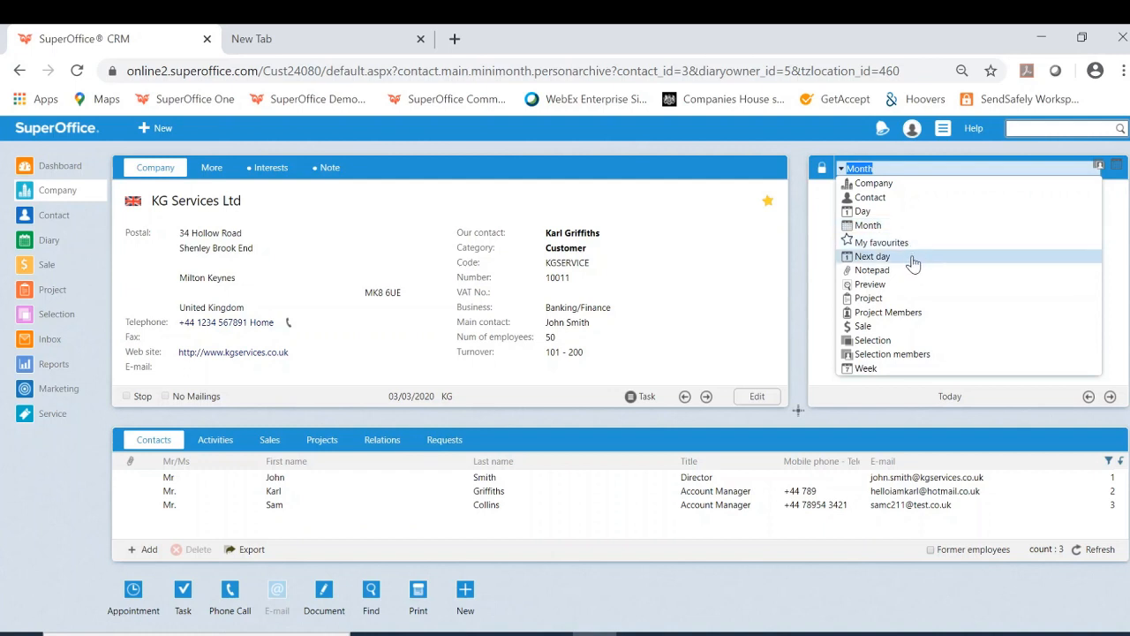
mouse_move(896, 212)
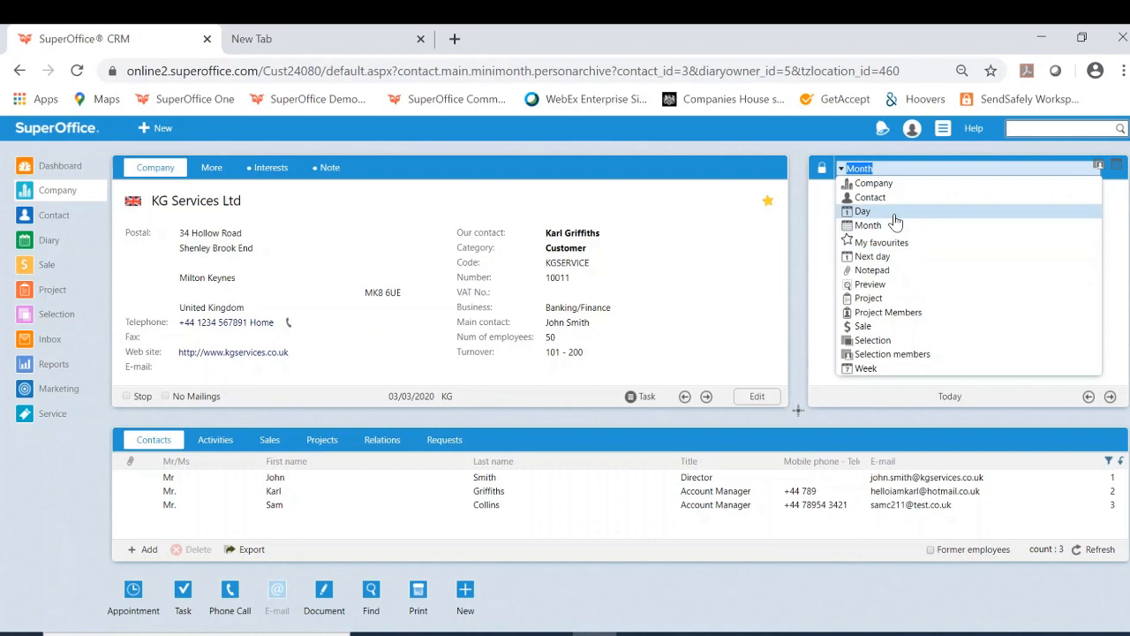
- Choose the Day view so the mini card shows Friday, March 27, 2020
click(862, 212)
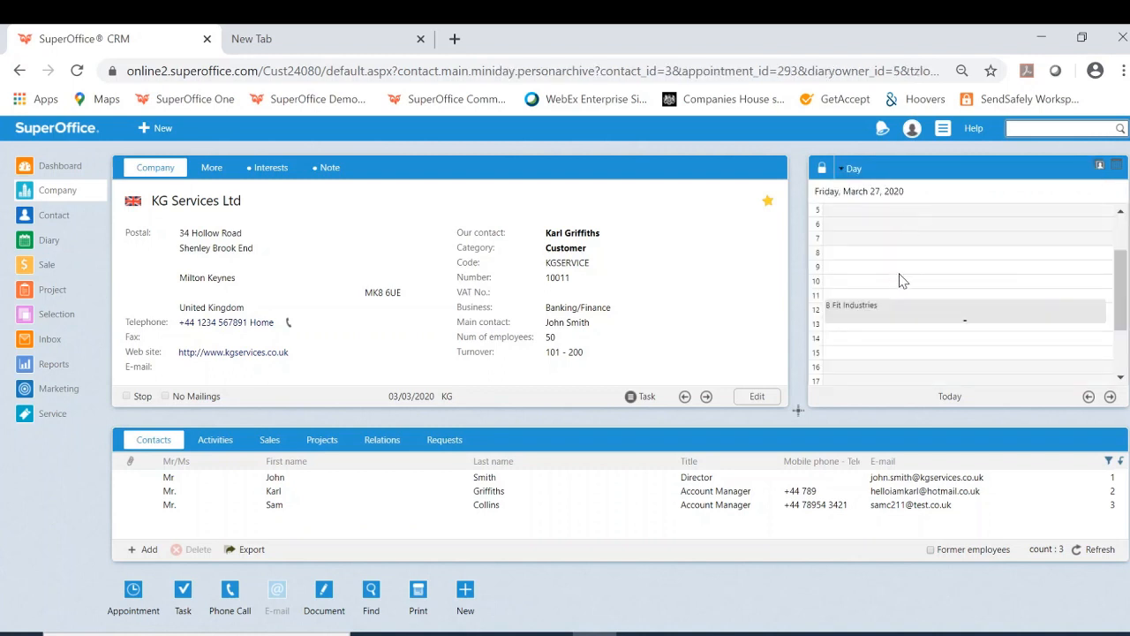
mouse_move(905, 269)
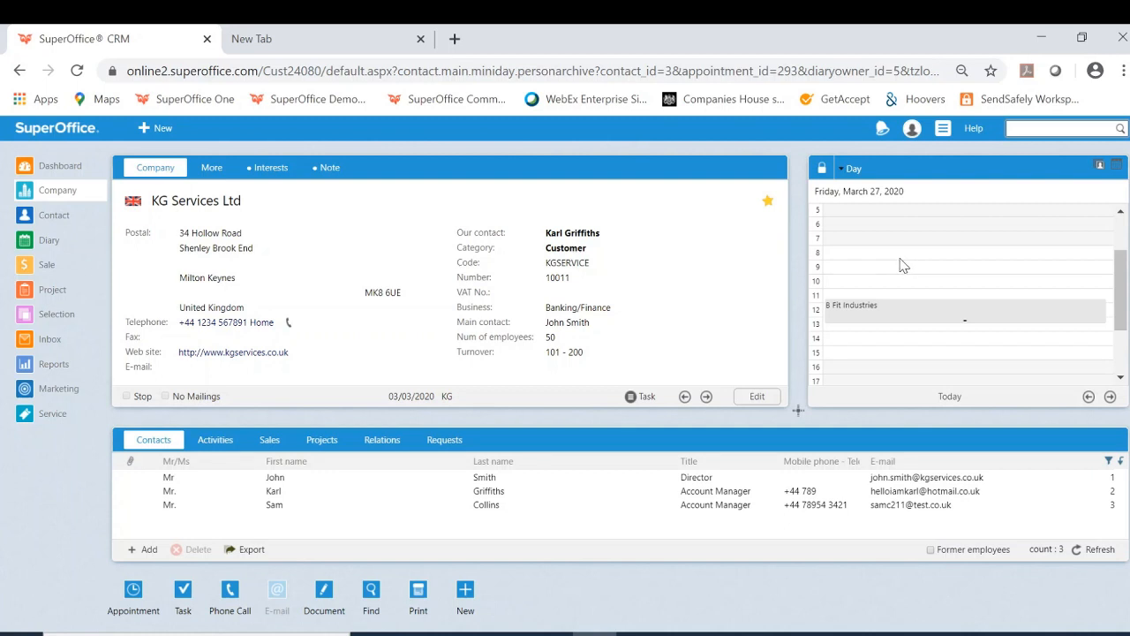
mouse_move(862, 272)
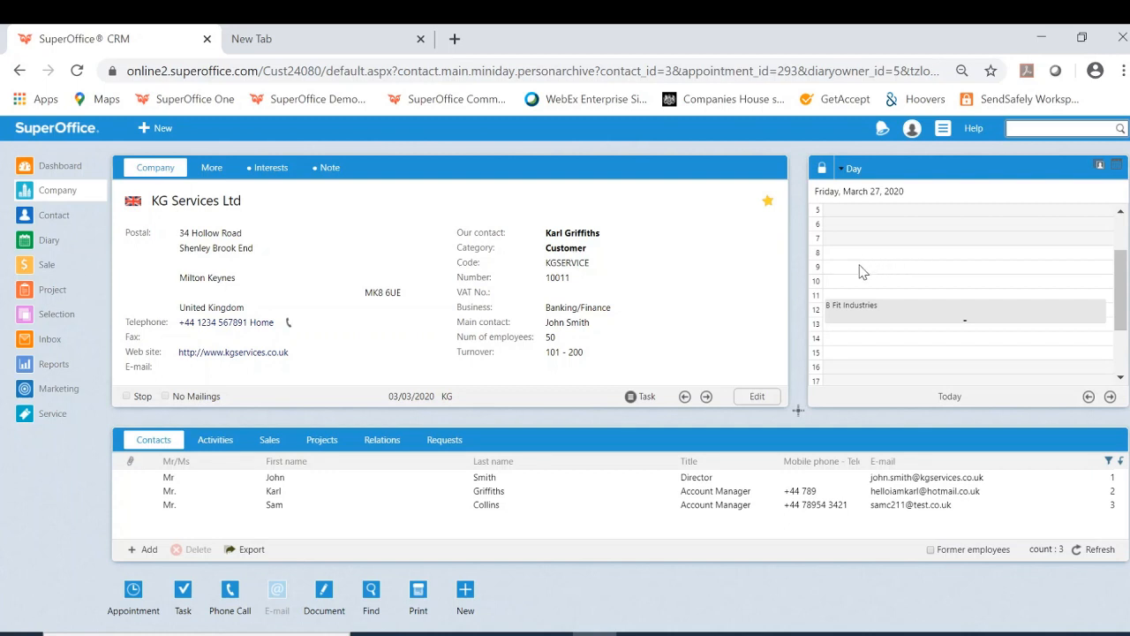
mouse_move(857, 318)
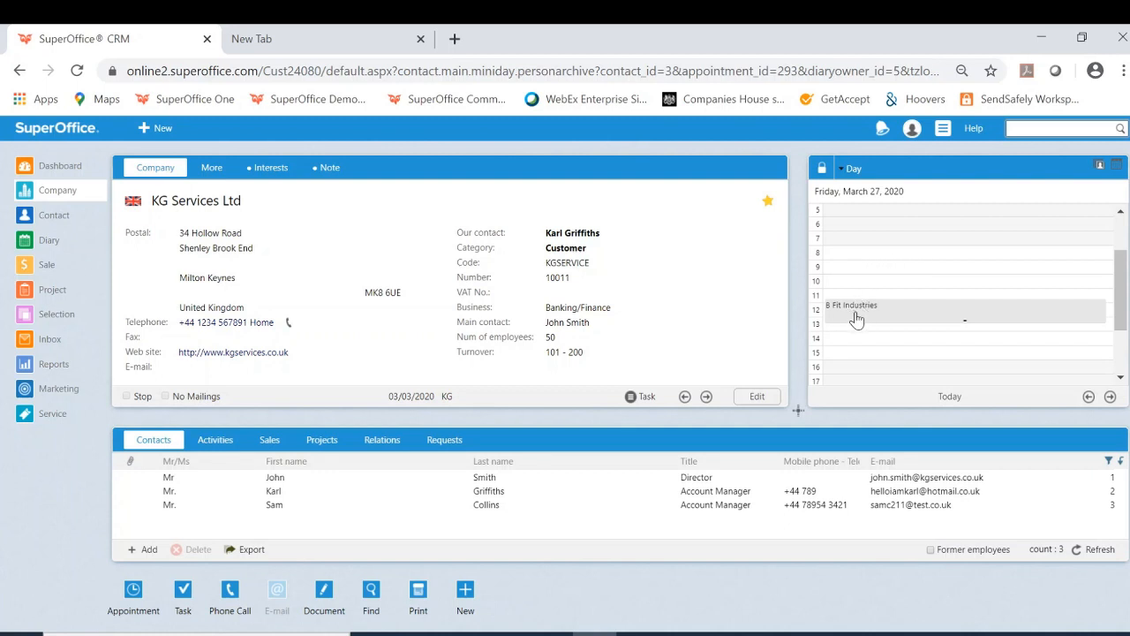
mouse_move(883, 318)
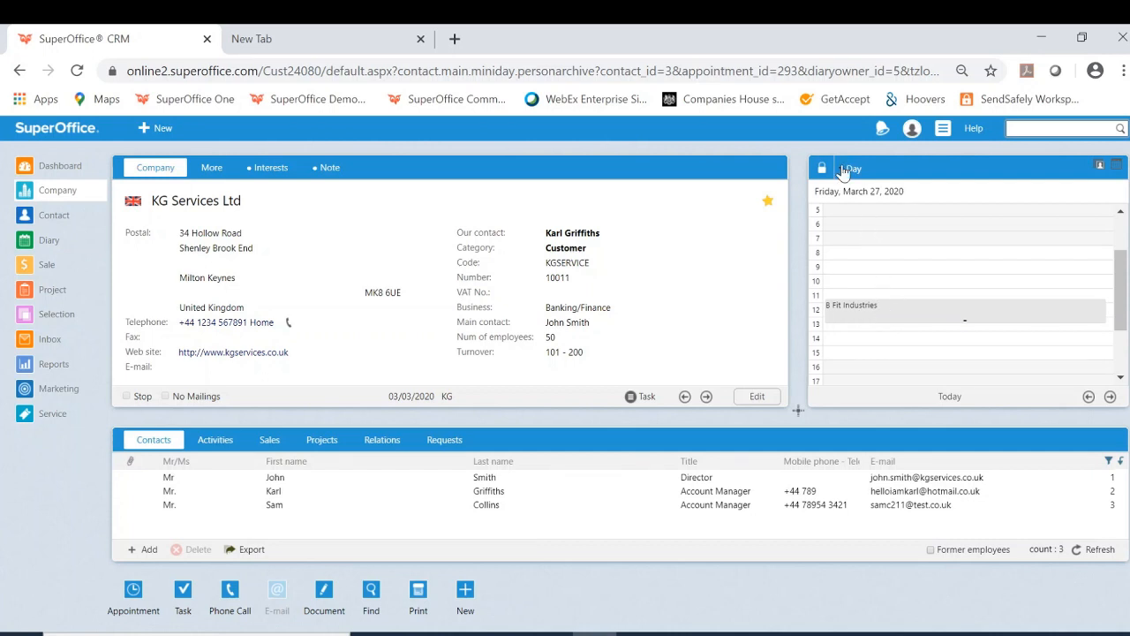
- Switch the mini card to Selection members of New business Prospects - Open Sales
click(851, 168)
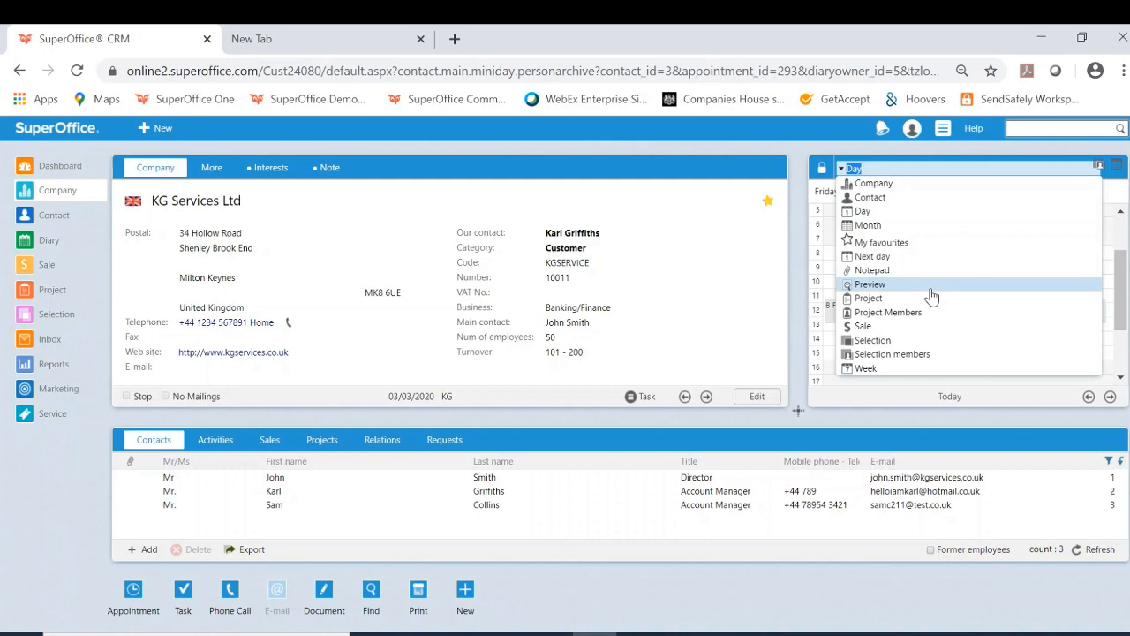
click(894, 353)
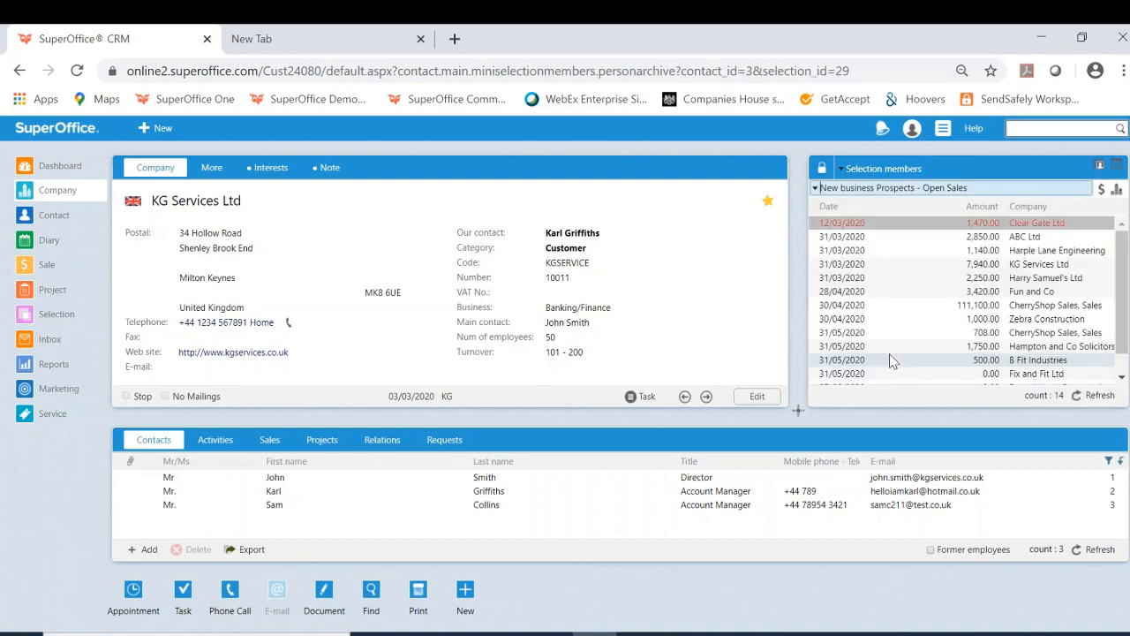
mouse_move(909, 292)
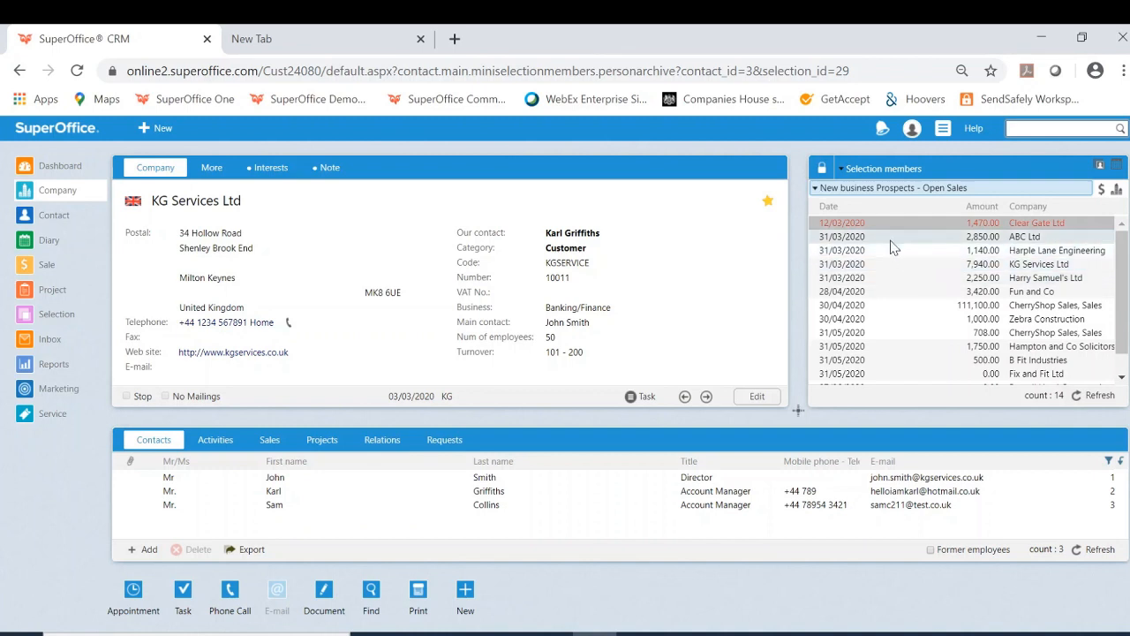
click(1024, 237)
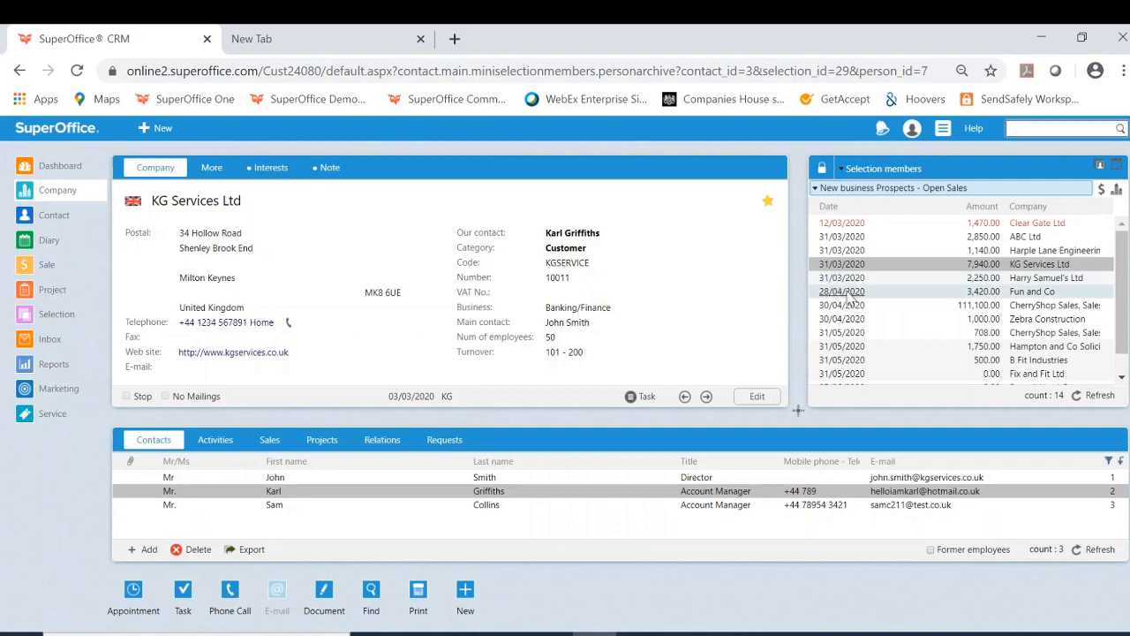
mouse_move(847, 291)
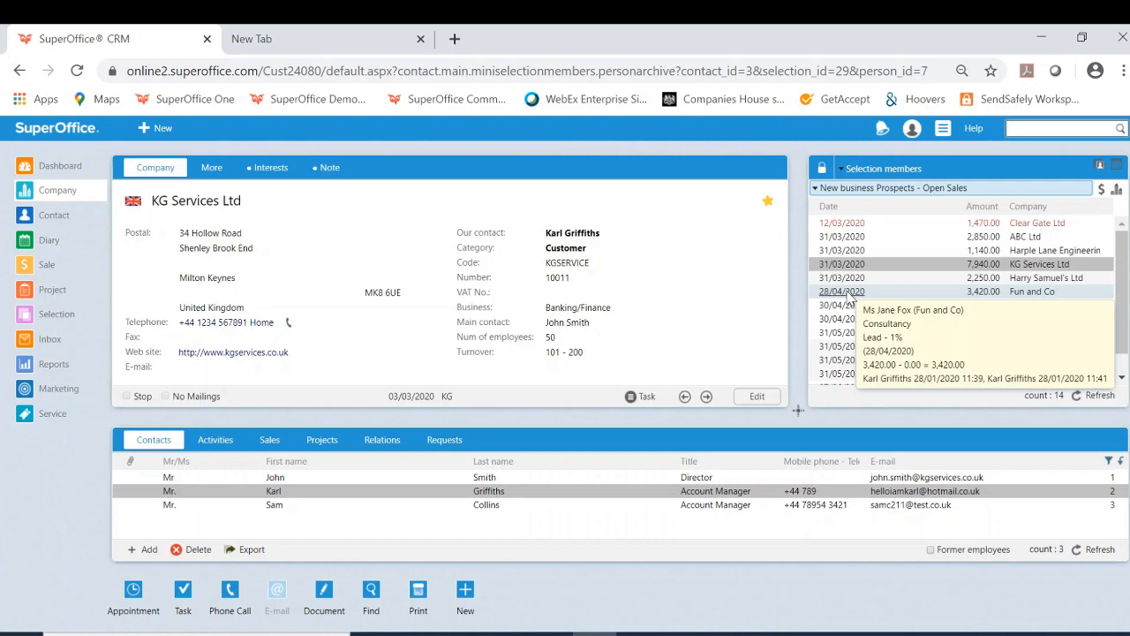